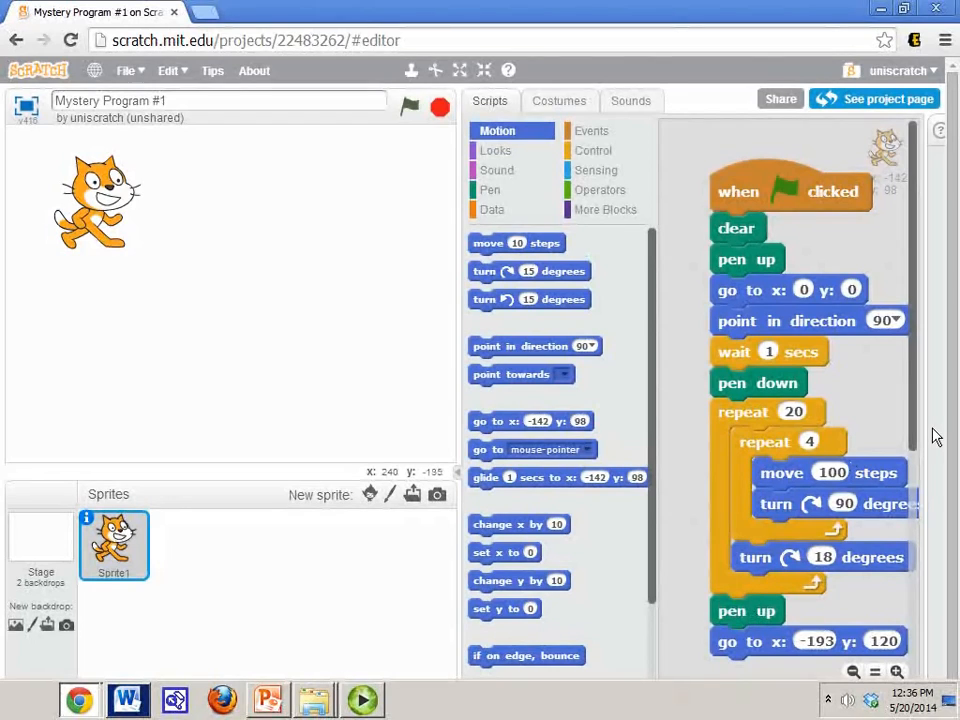
# - Scroll the script area up to bring the nested-repeat pen script into view
pyautogui.scroll(3)
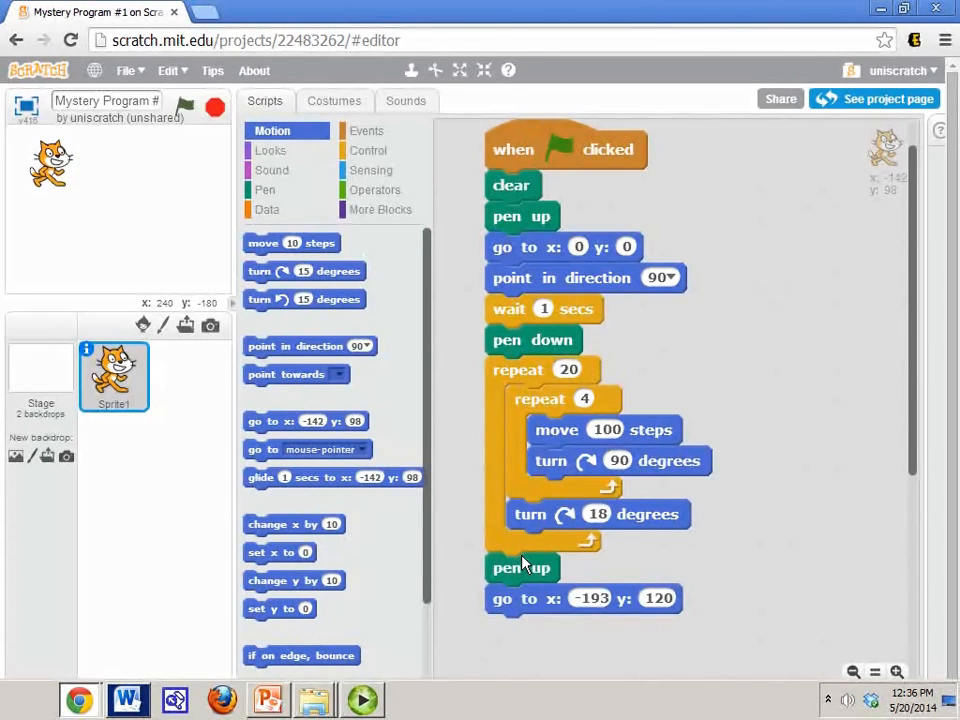
pyautogui.moveTo(480, 590)
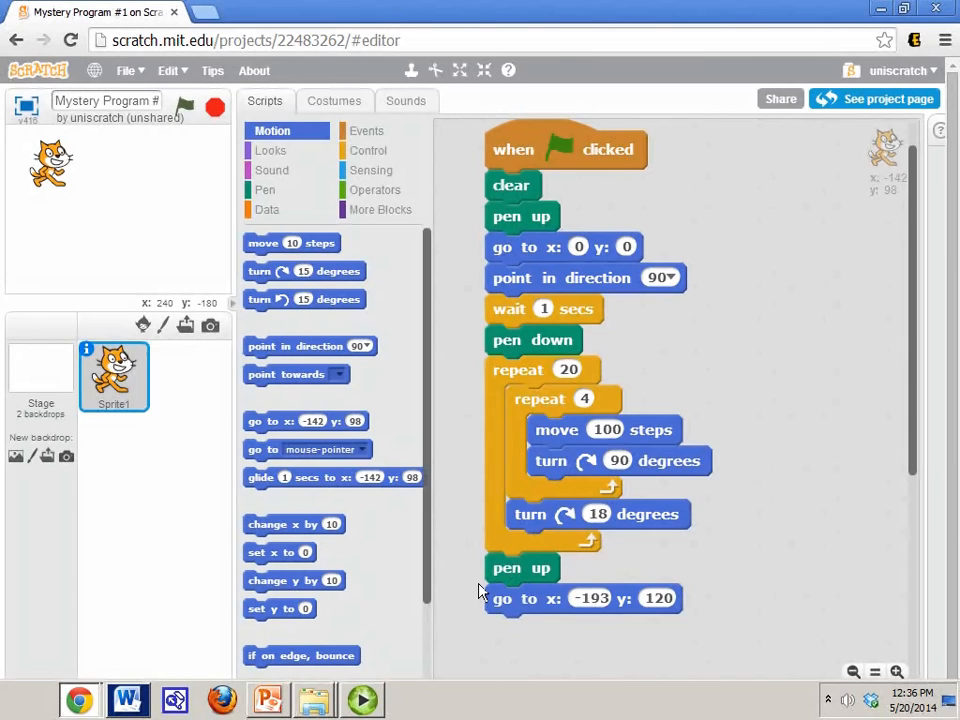
pyautogui.moveTo(524, 596)
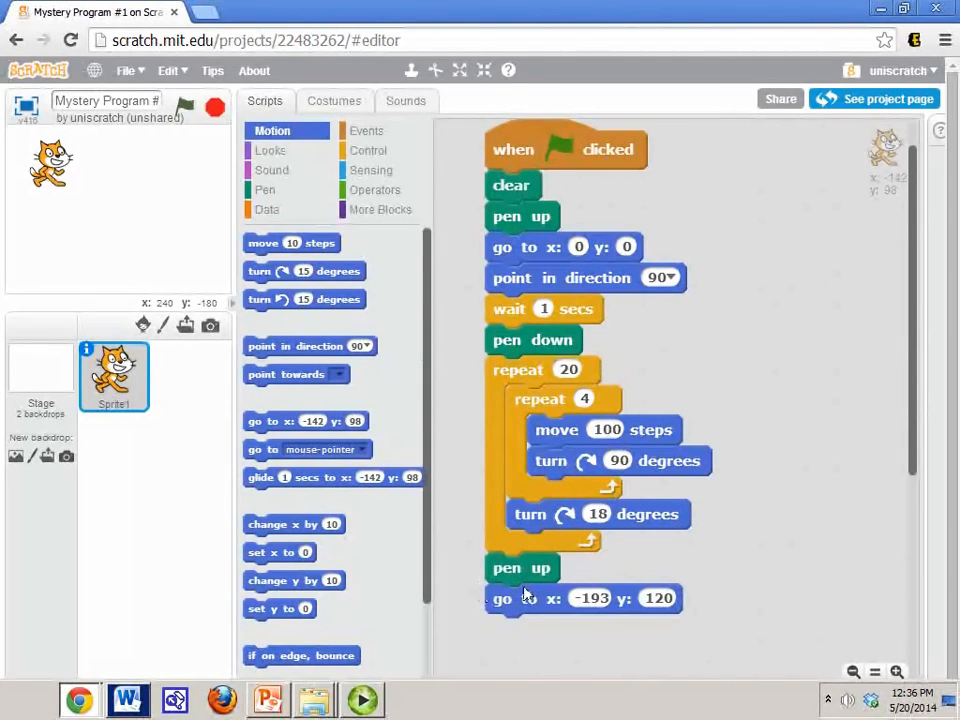
pyautogui.moveTo(520, 300)
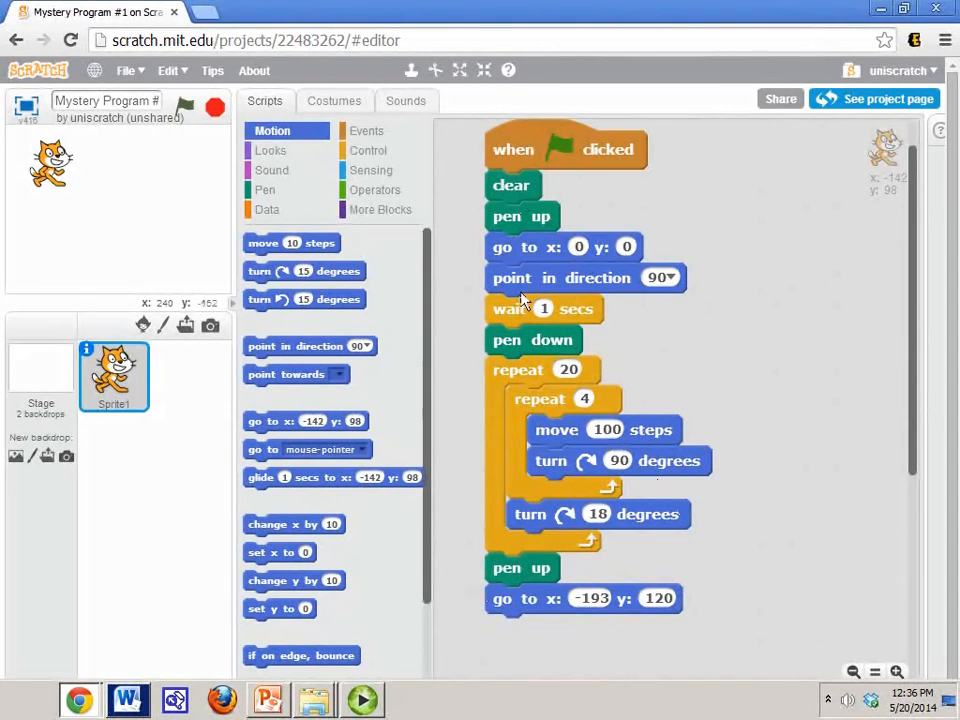
pyautogui.moveTo(516, 338)
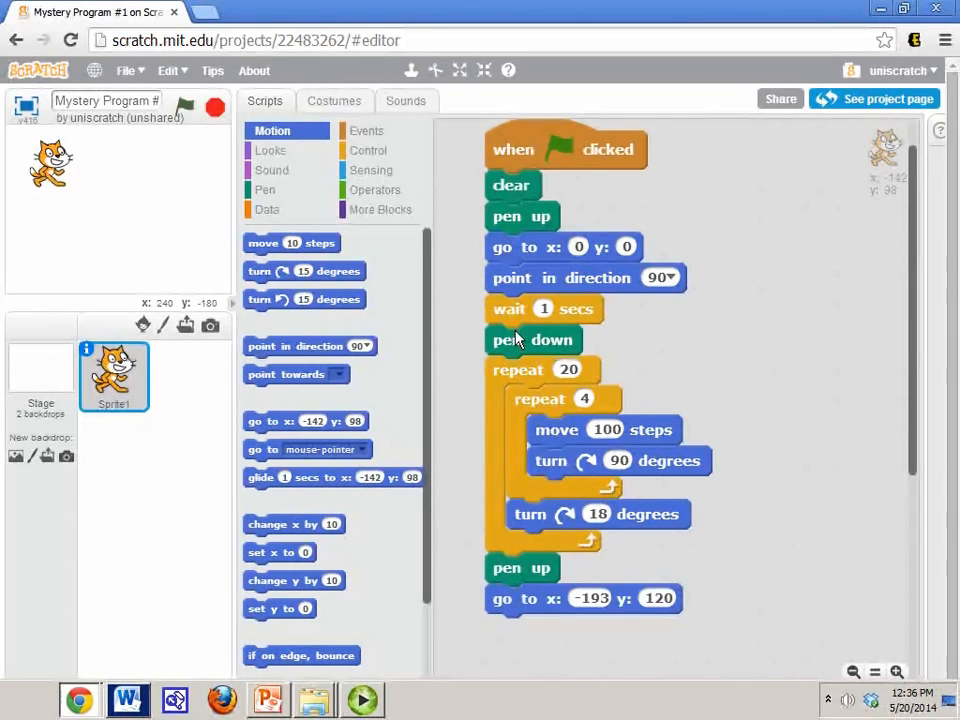
pyautogui.moveTo(538, 192)
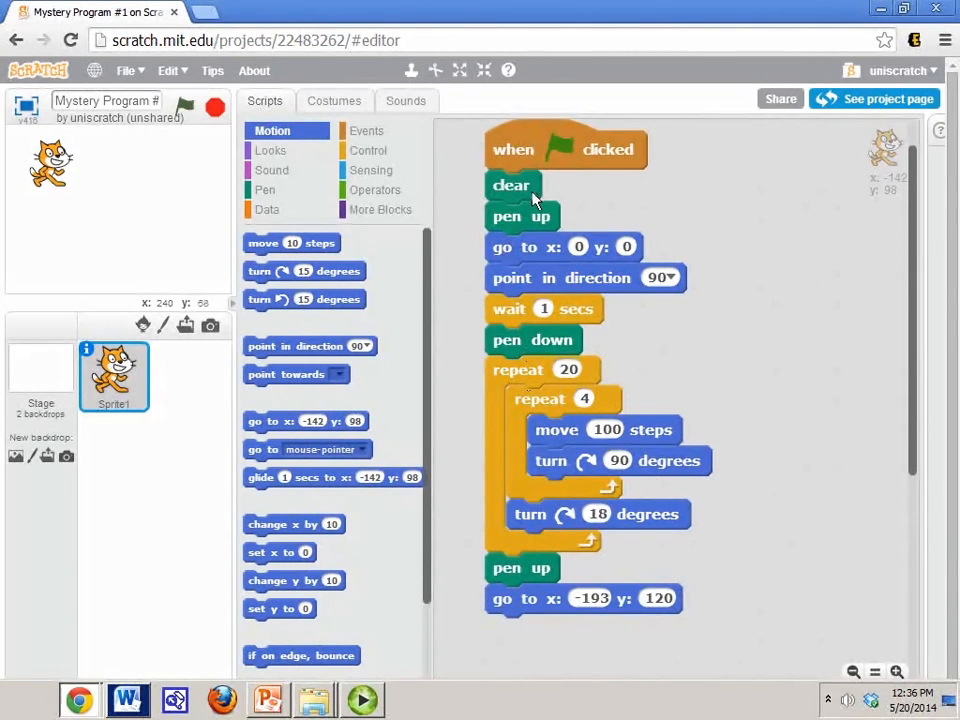
pyautogui.moveTo(544, 348)
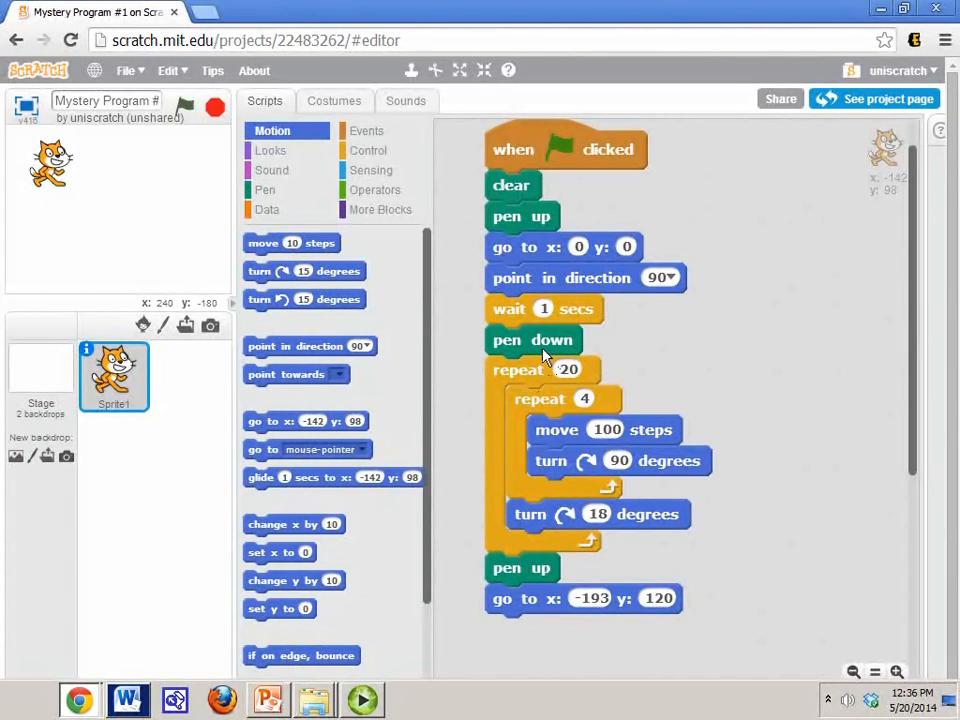
pyautogui.moveTo(532, 392)
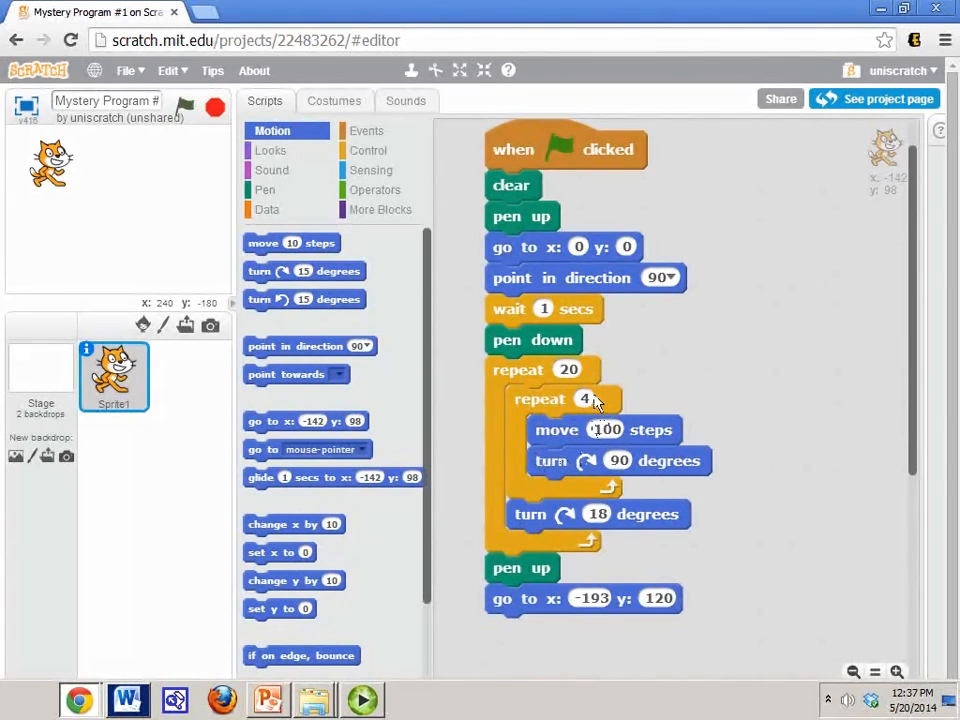
pyautogui.moveTo(572, 418)
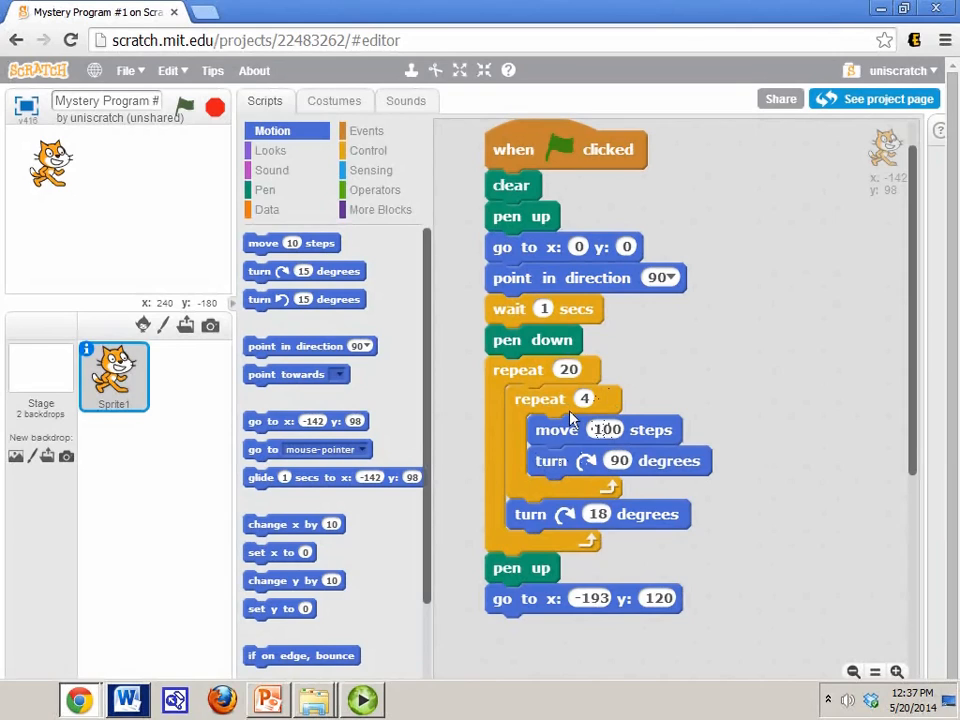
pyautogui.moveTo(620, 490)
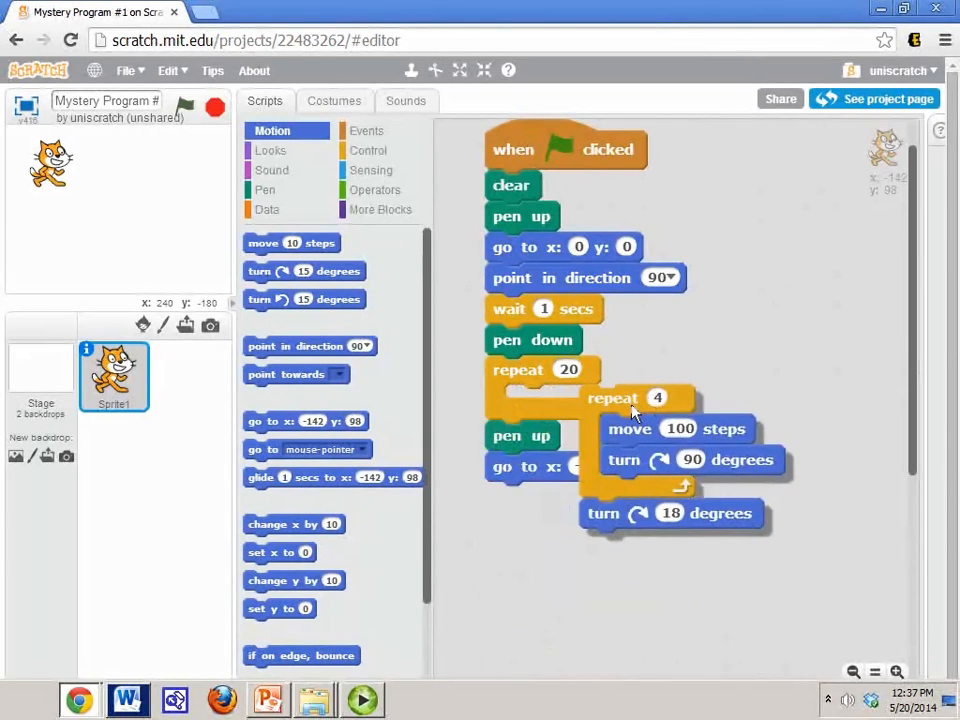
# - Drag the repeat 4 stack with its 18-degree turn back inside repeat 20, above pen up
pyautogui.moveTo(612, 398); pyautogui.dragTo(704, 364)
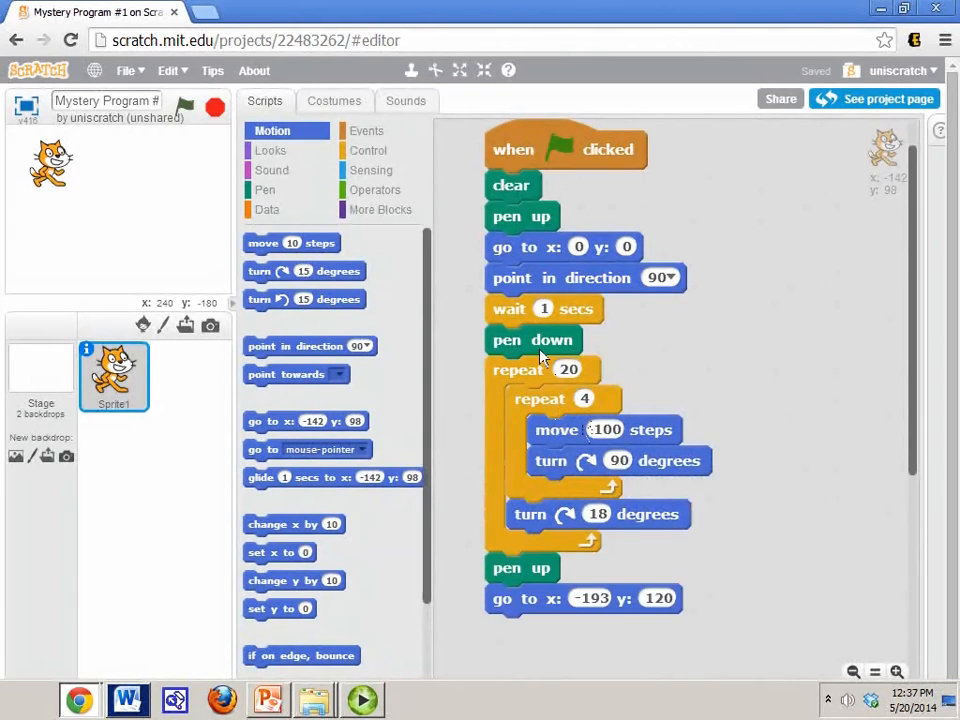
pyautogui.moveTo(584, 470)
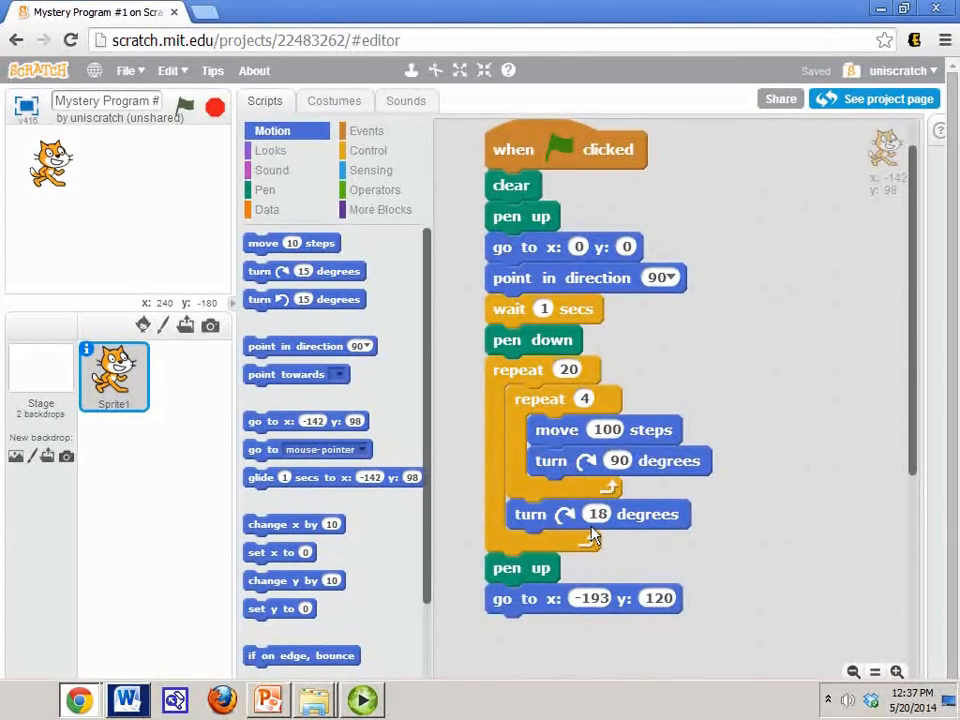
pyautogui.moveTo(598, 556)
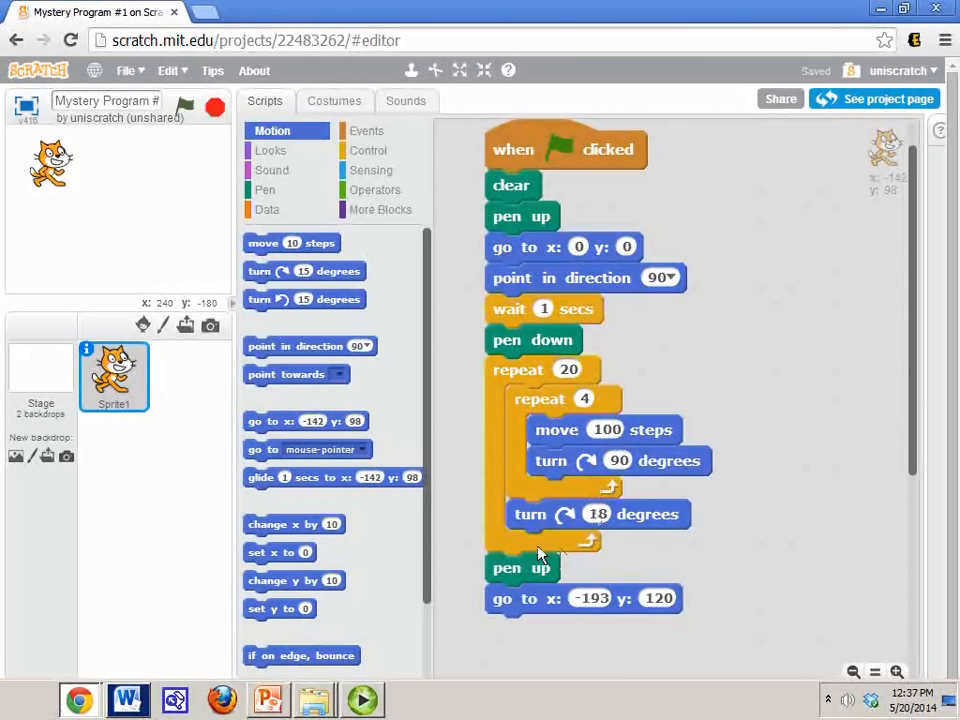
pyautogui.moveTo(616, 524)
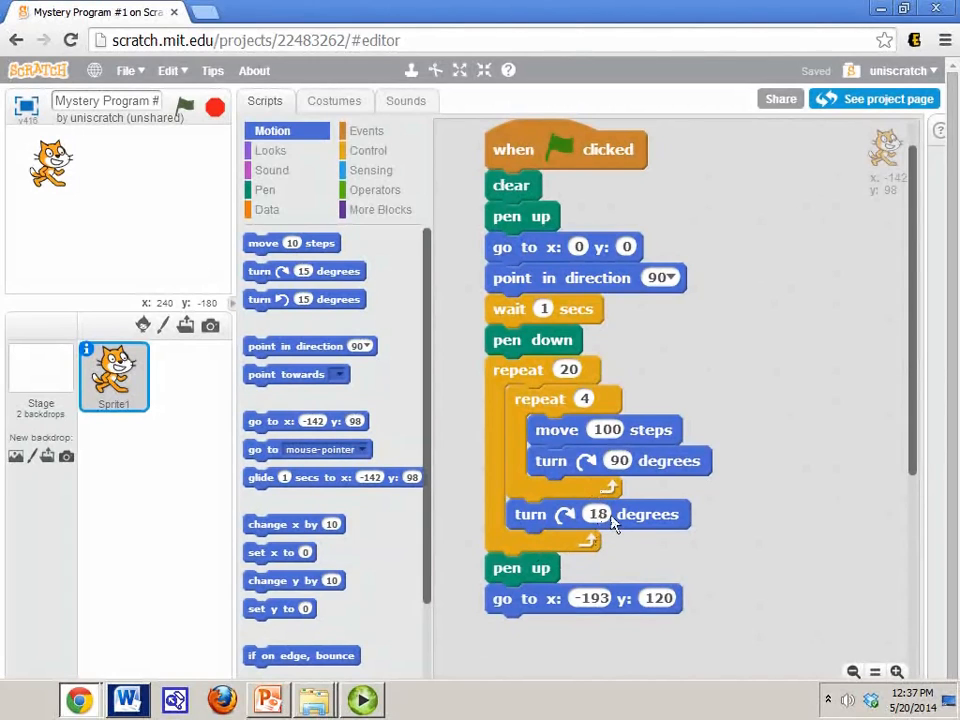
pyautogui.moveTo(604, 528)
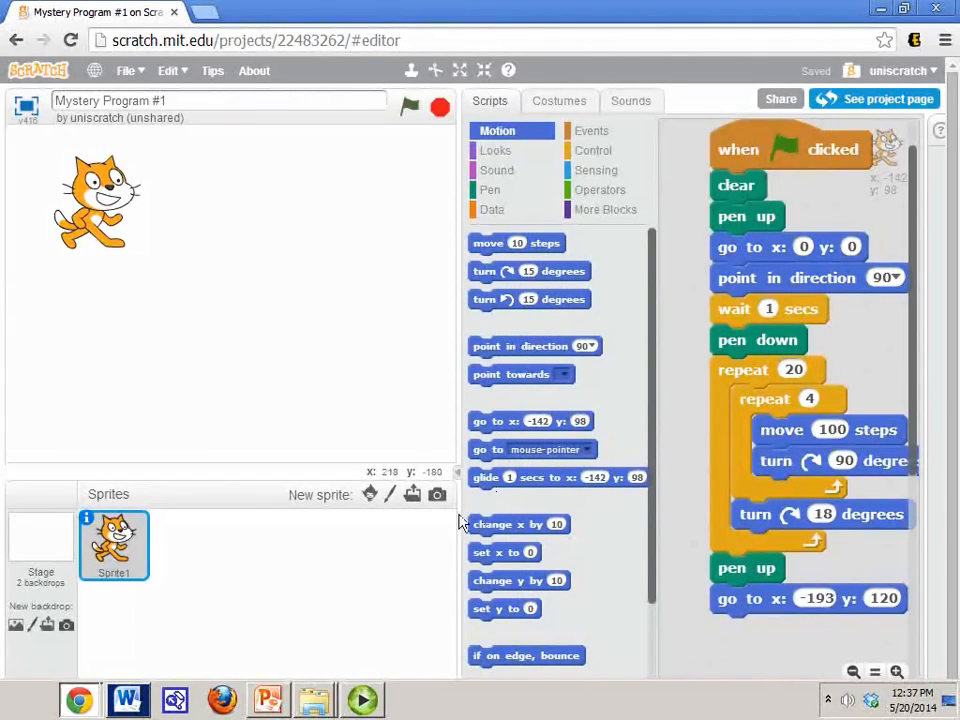
pyautogui.moveTo(472, 510)
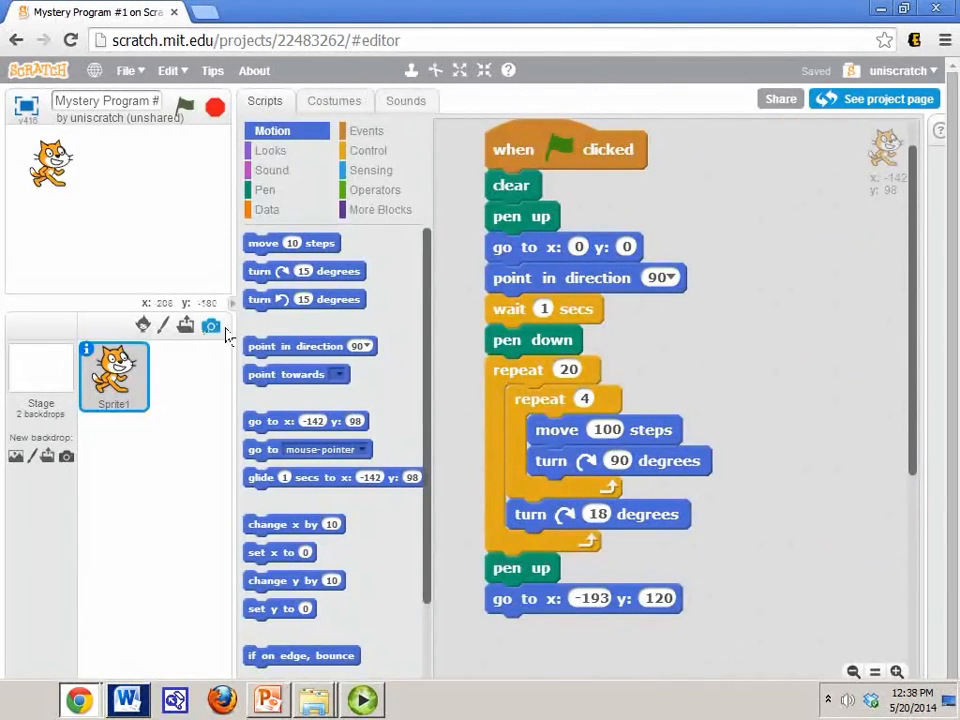
pyautogui.moveTo(140, 236)
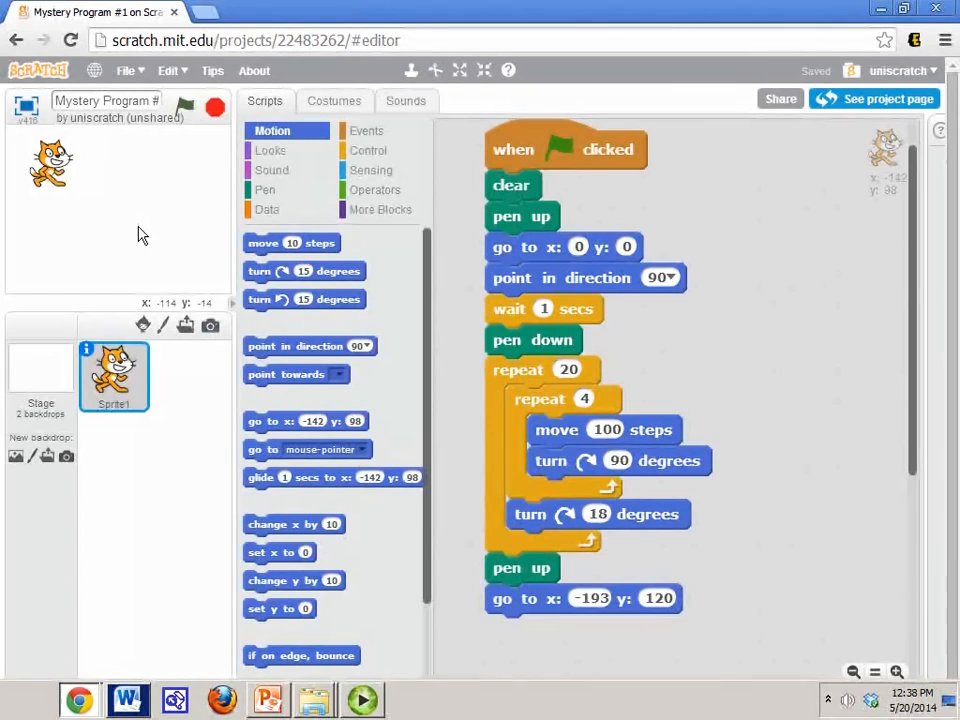
pyautogui.moveTo(136, 218)
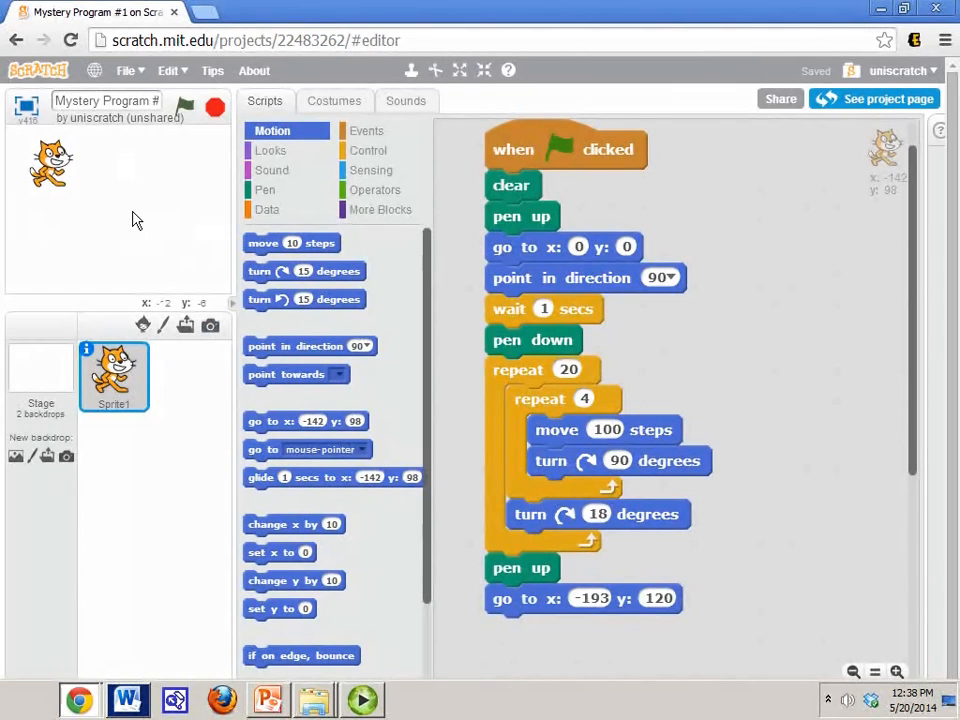
pyautogui.moveTo(240, 320)
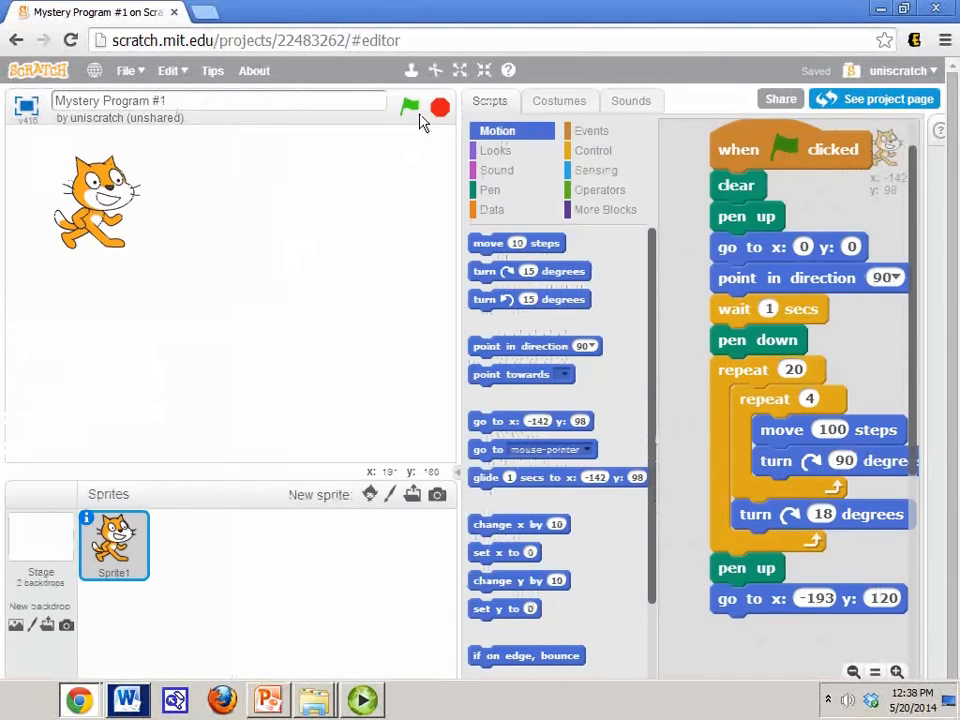
# - Run the script with the green flag until the ring of 20 rotated squares is fully drawn
pyautogui.click(408, 108)
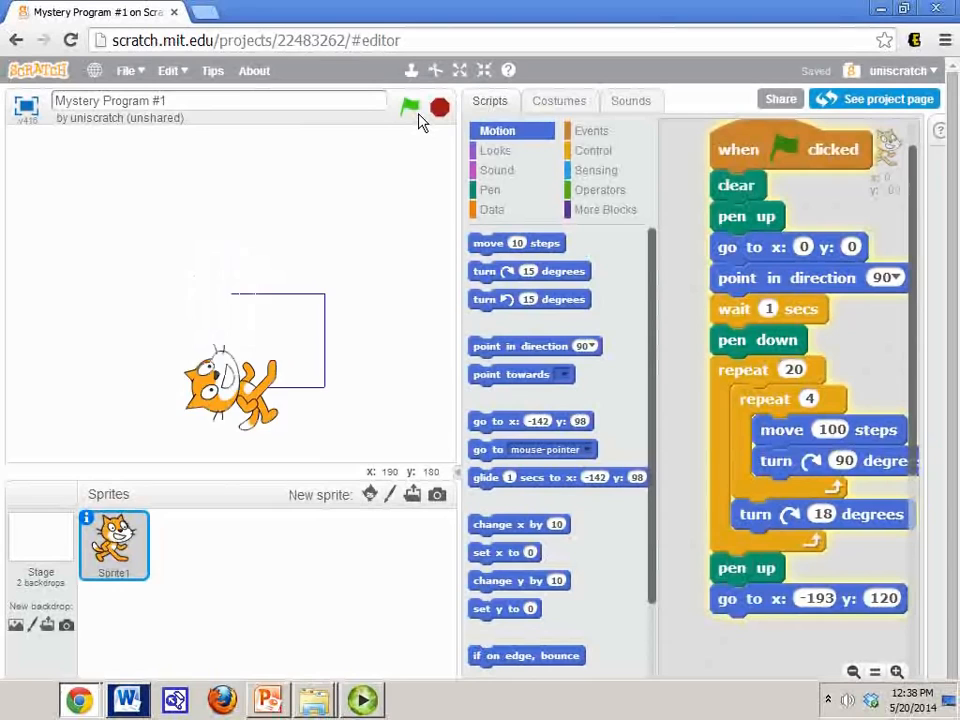
pyautogui.click(408, 108)
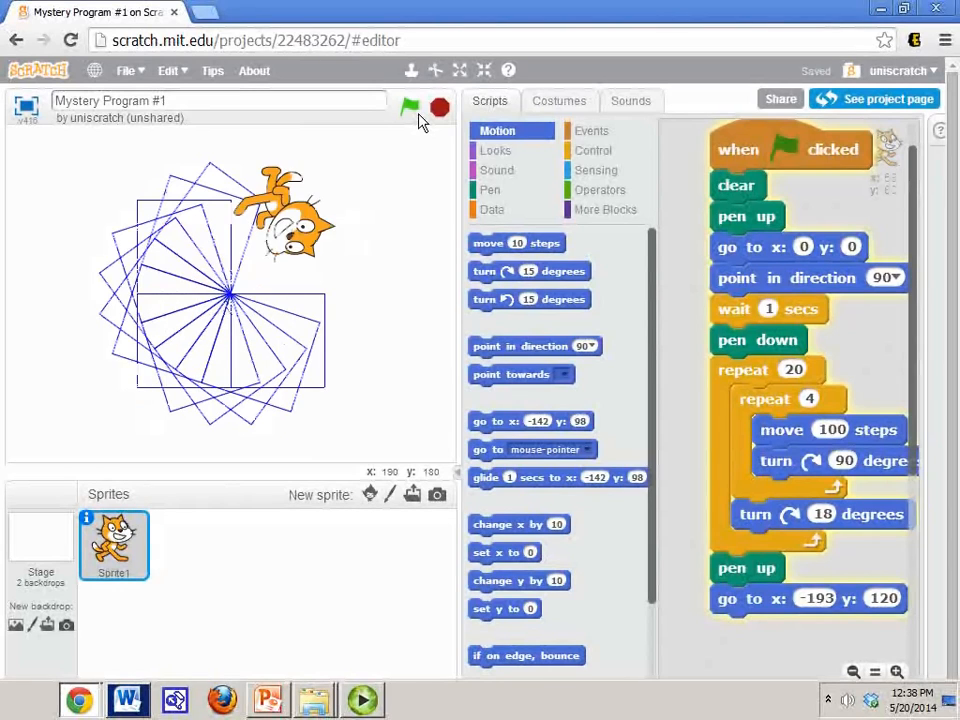
pyautogui.click(408, 108)
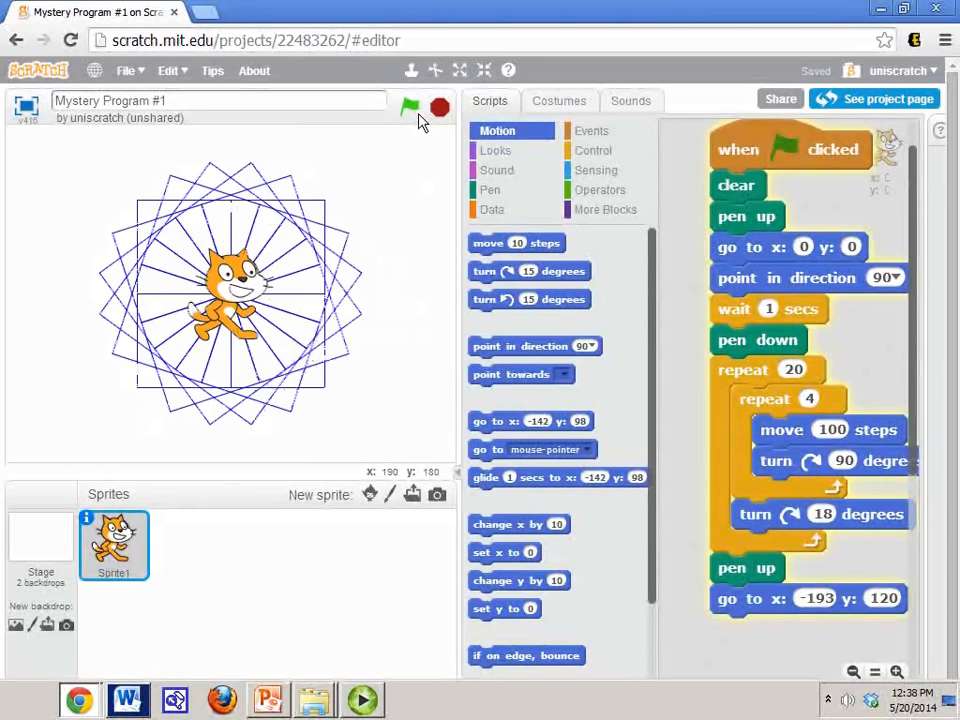
pyautogui.click(408, 108)
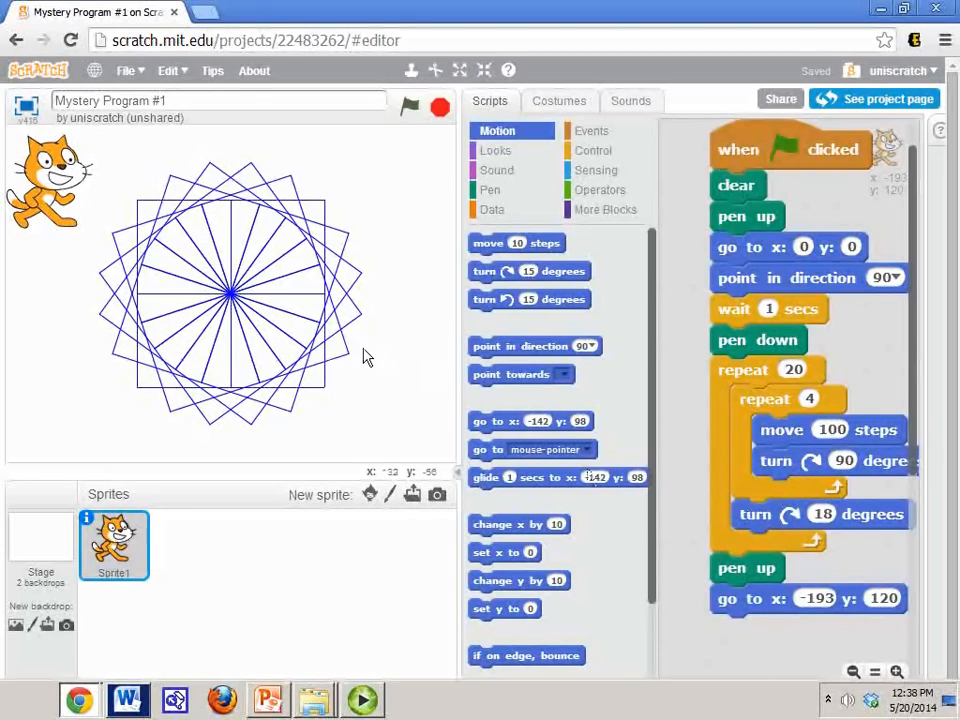
pyautogui.moveTo(276, 230)
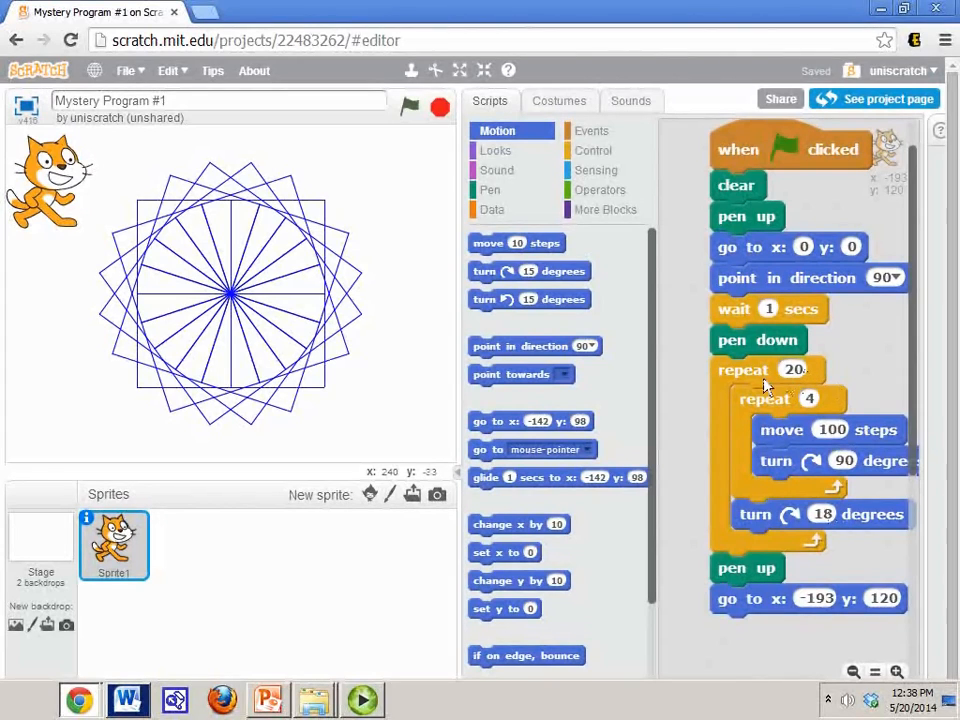
pyautogui.moveTo(820, 404)
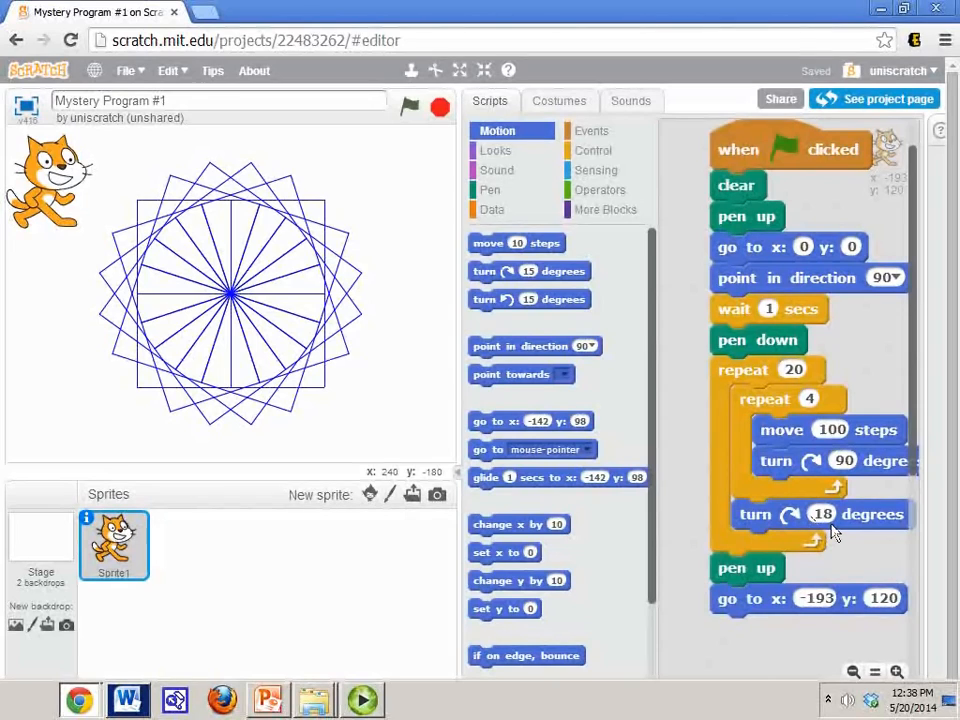
pyautogui.moveTo(276, 404)
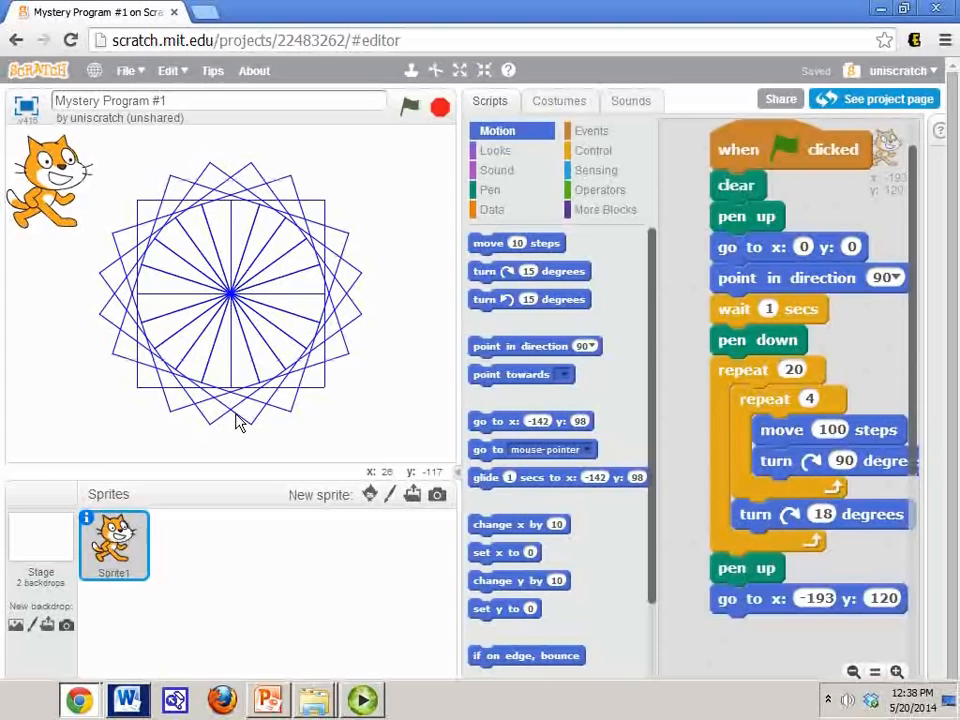
pyautogui.moveTo(340, 248)
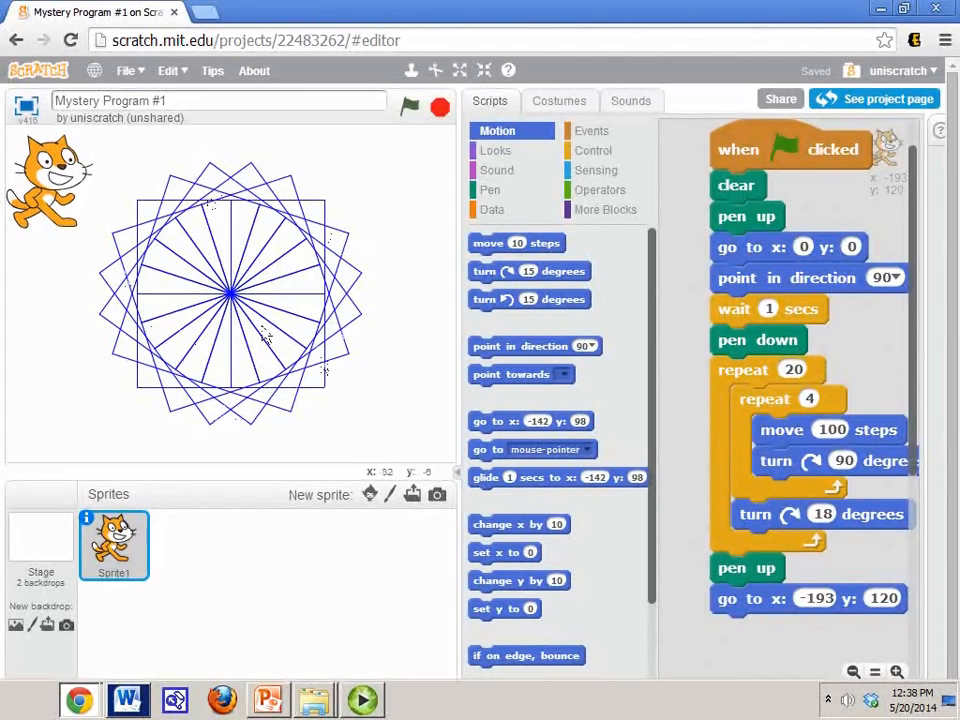
pyautogui.moveTo(296, 376)
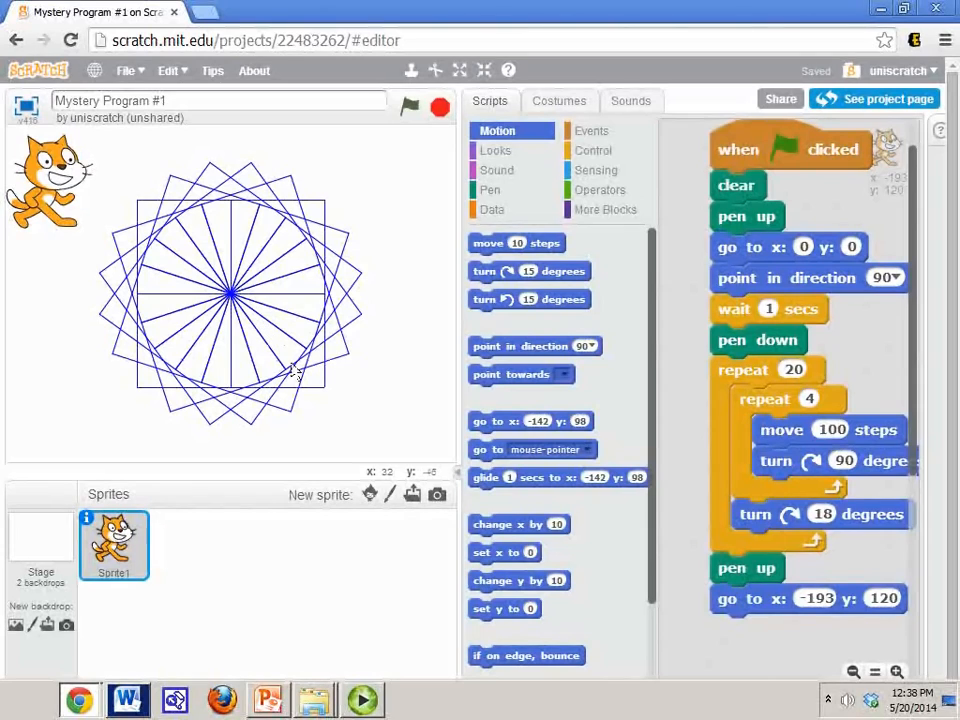
pyautogui.moveTo(396, 430)
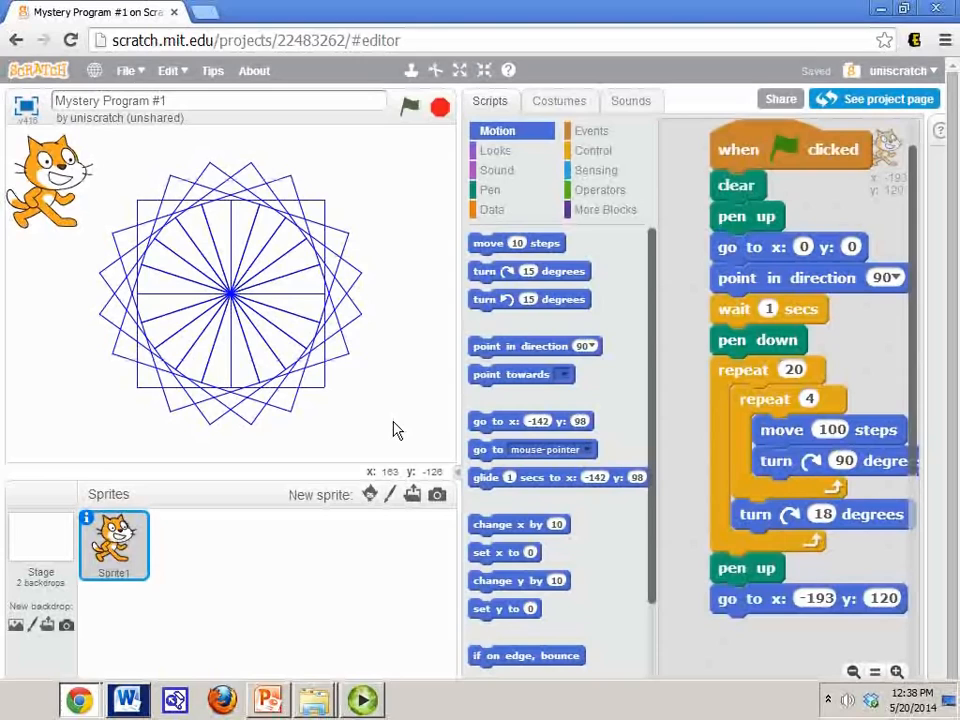
pyautogui.moveTo(810, 400)
pyautogui.write('45')
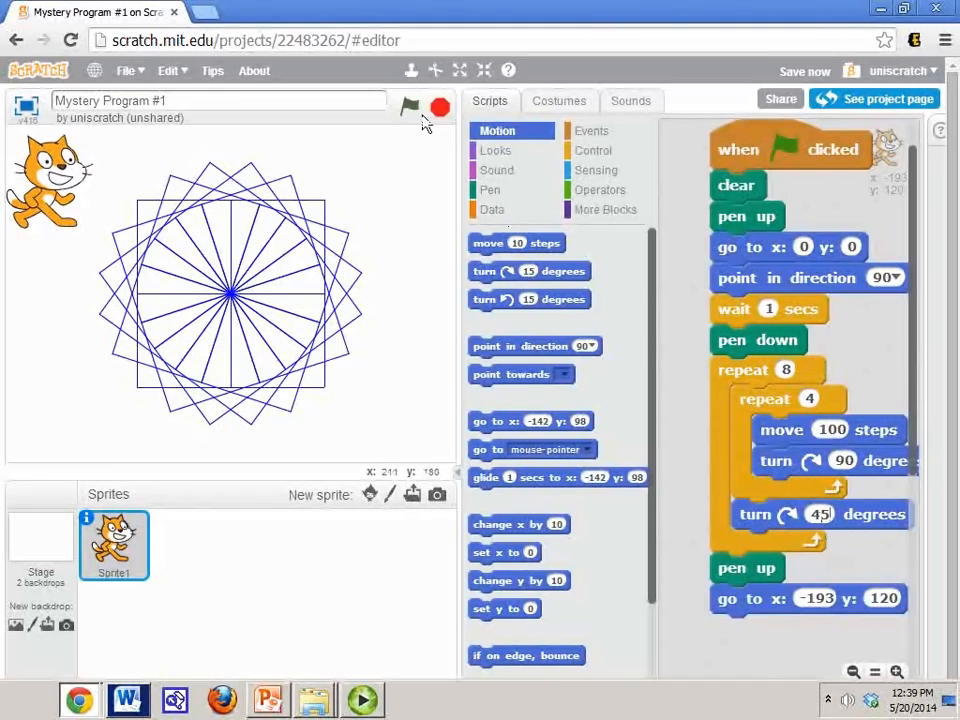
# - Redraw the ring with the outer repeat at 8 and the turn at 45 degrees
pyautogui.click(408, 108)
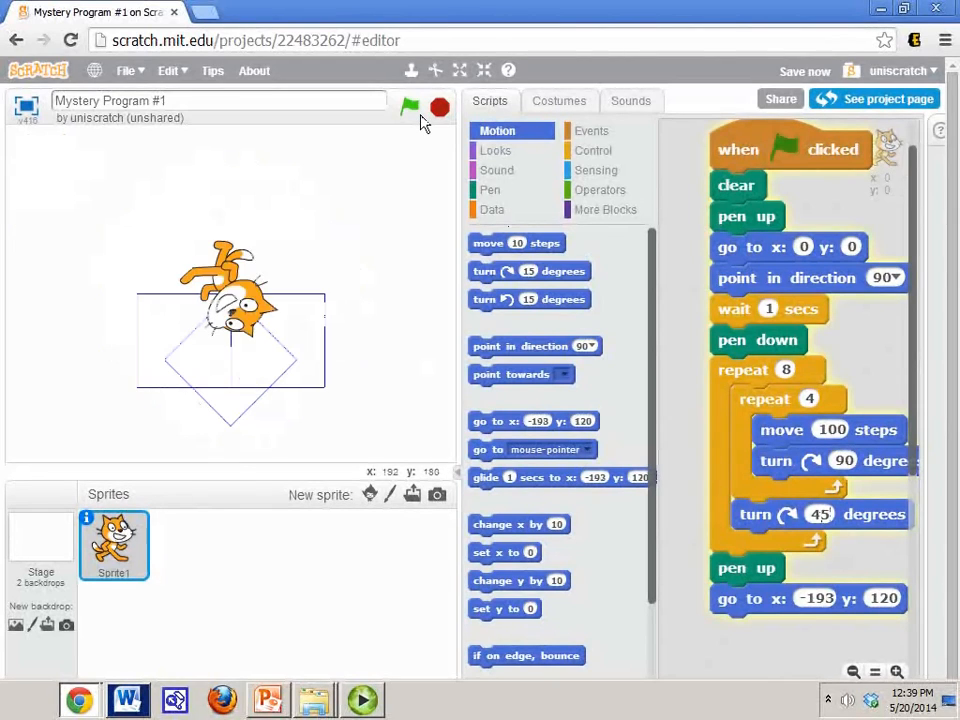
pyautogui.click(408, 108)
pyautogui.write('22.5')
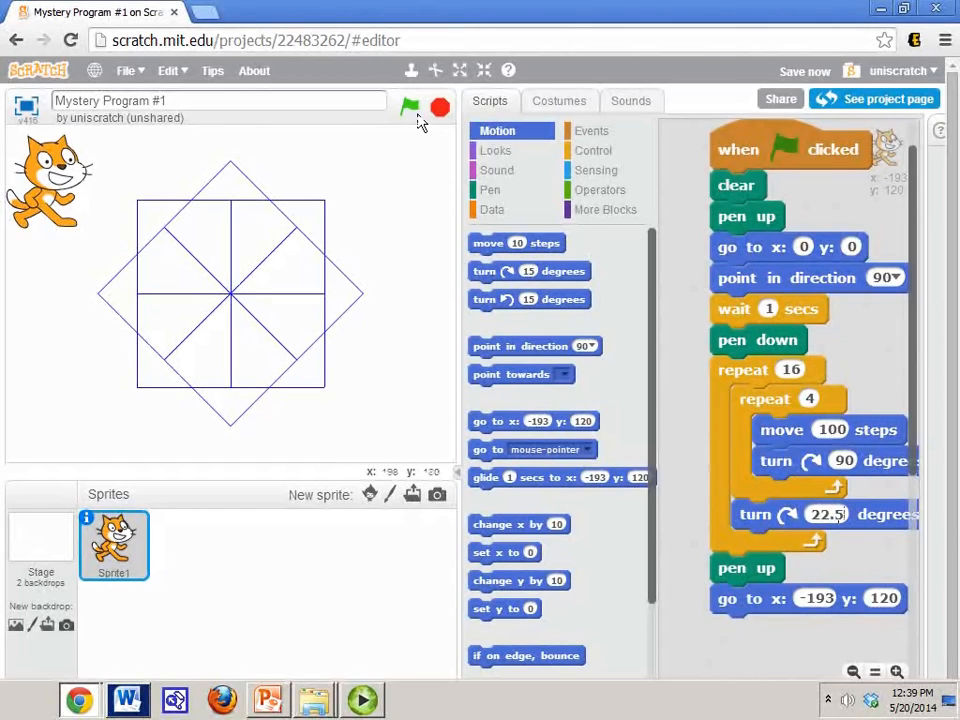
# - Redraw again with repeat 16 and 22.5-degree turns, giving a ring of 16 squares
pyautogui.click(408, 108)
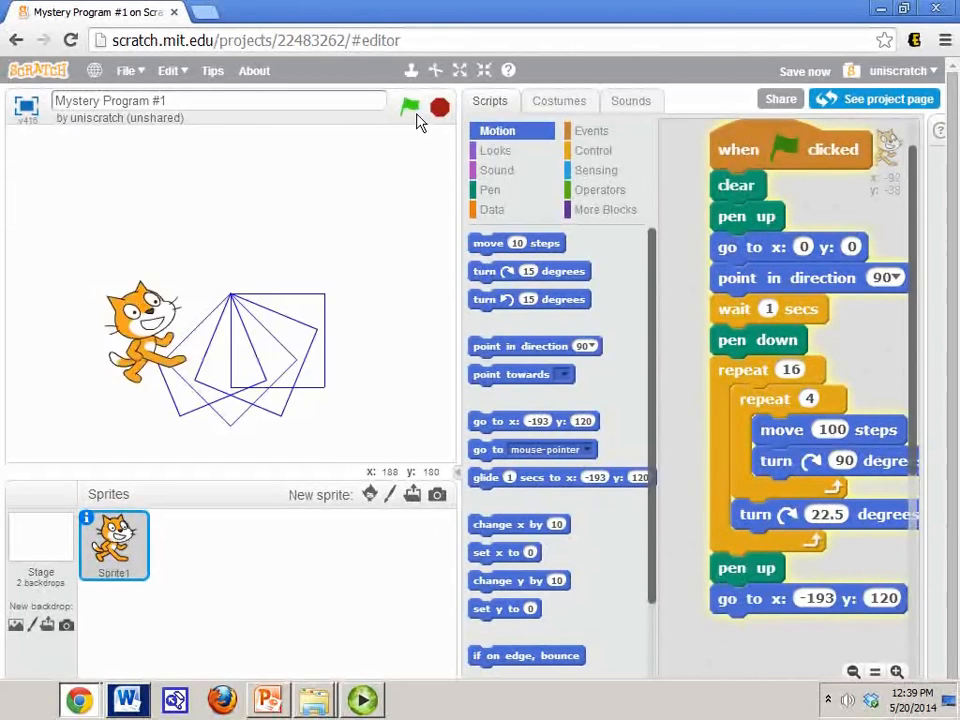
pyautogui.click(408, 108)
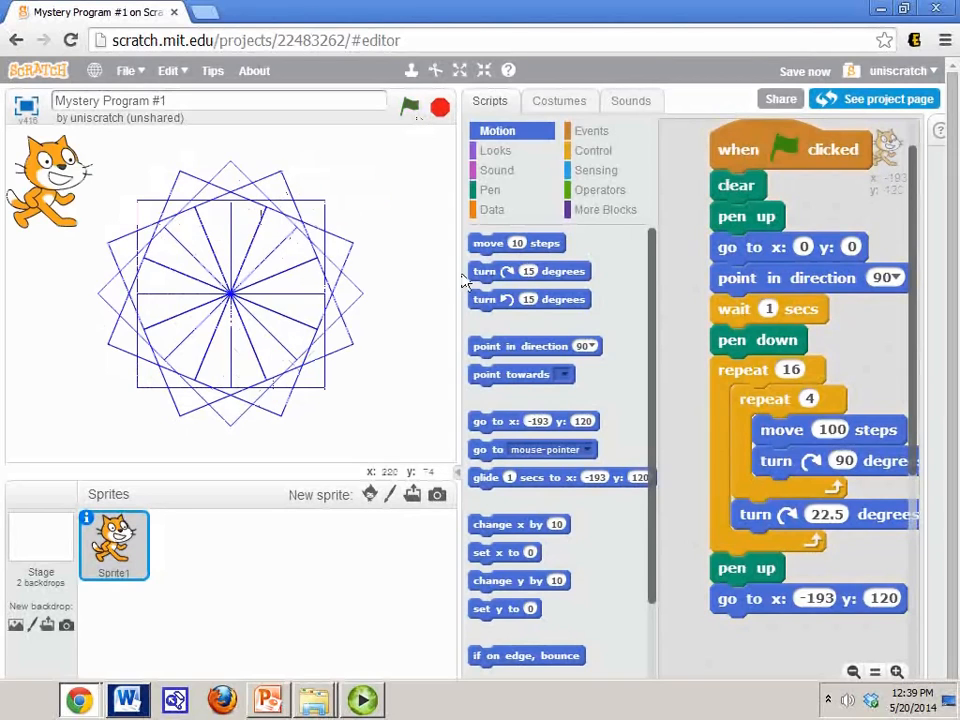